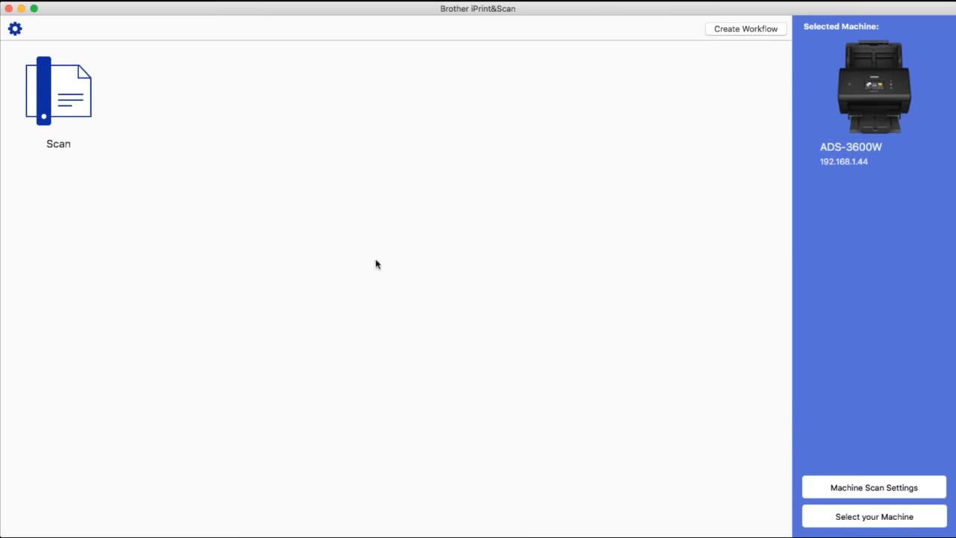
mouse_move(367, 177)
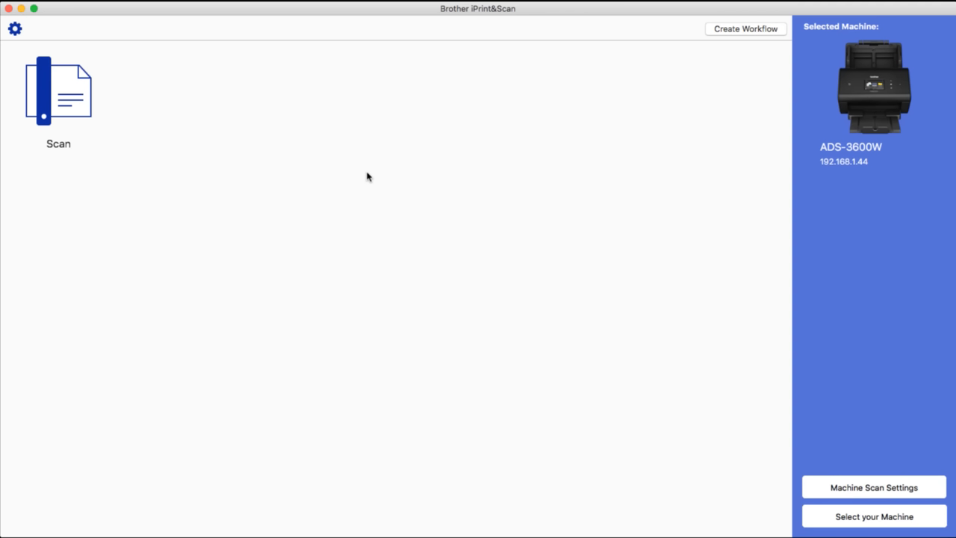
mouse_move(892, 507)
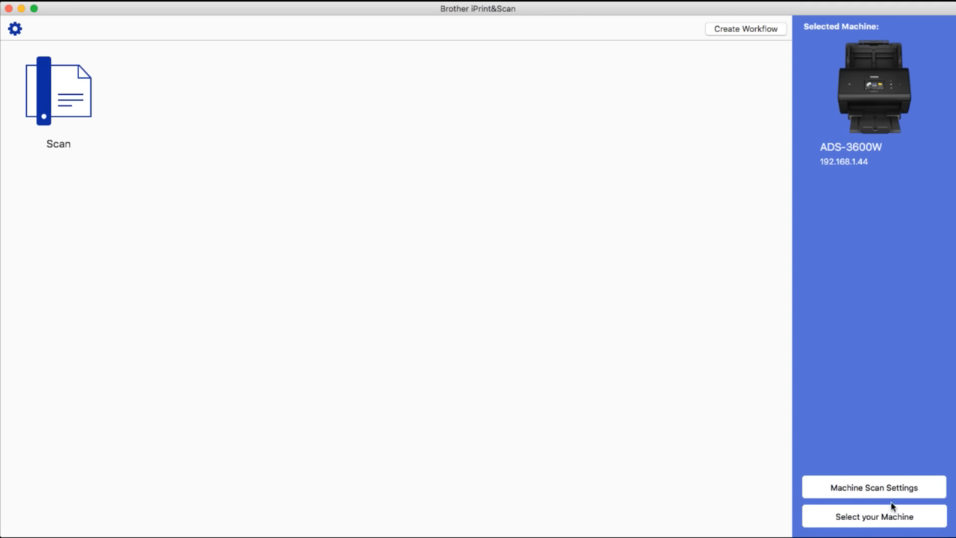
mouse_move(869, 517)
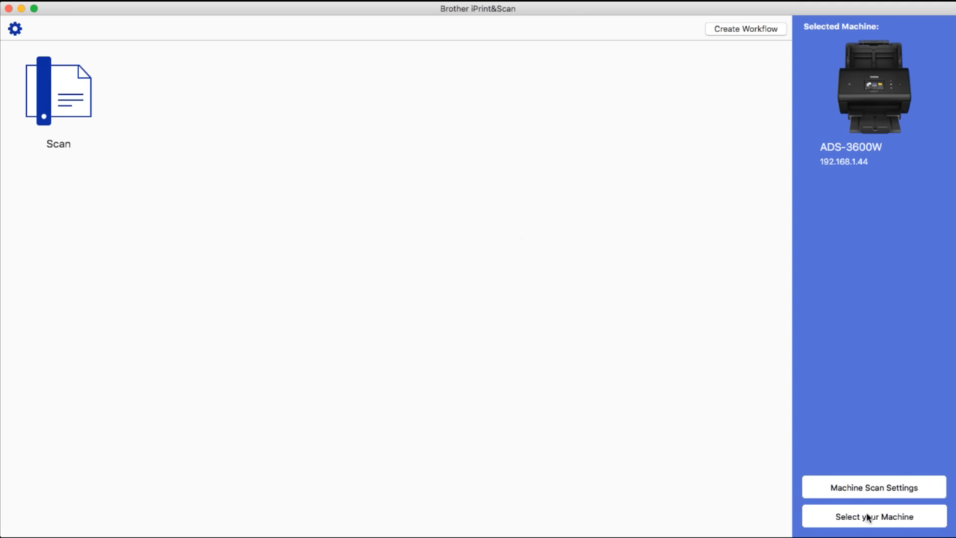
mouse_move(874, 90)
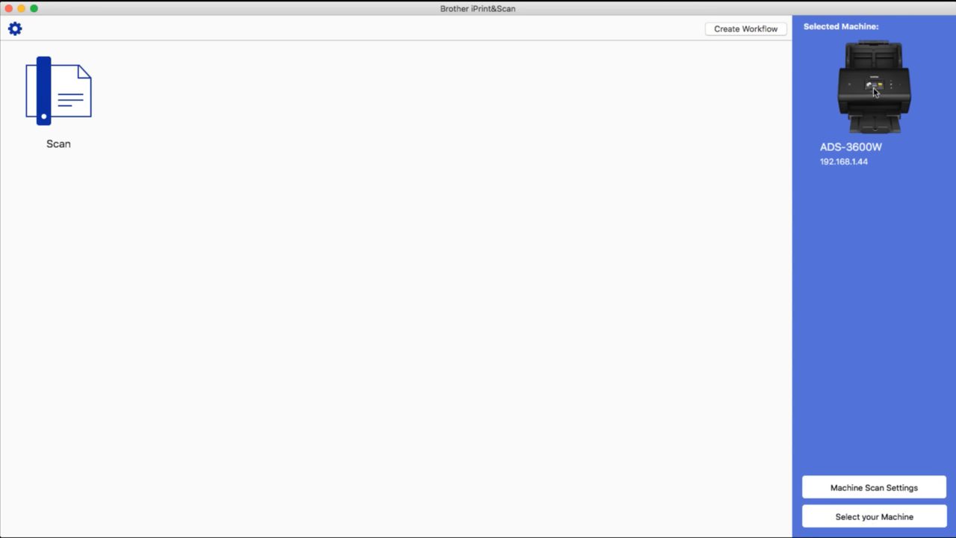
mouse_move(58, 102)
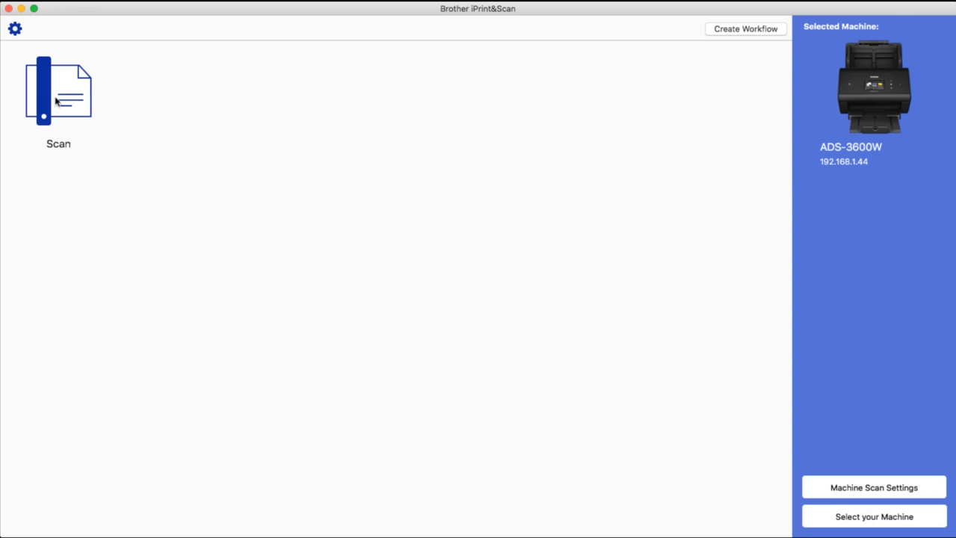
mouse_move(48, 129)
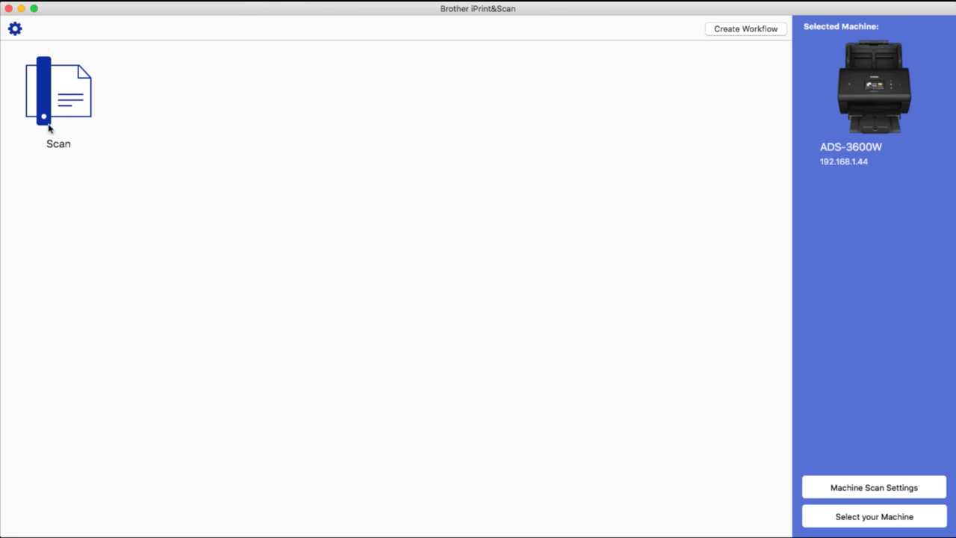
Step: Open the Scan page for the ADS-3600W showing auto size, 24-bit colour, 300 dpi, two-sided
left_click(58, 97)
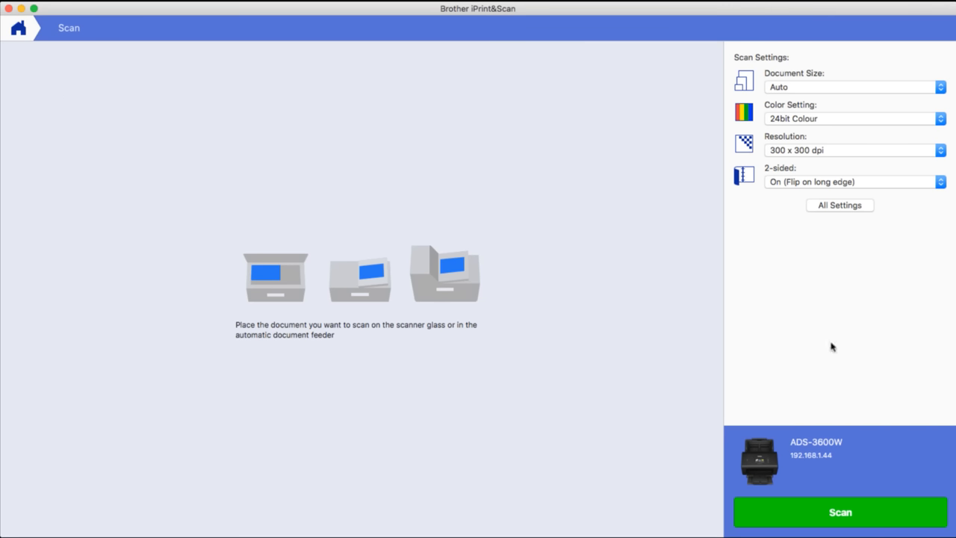
mouse_move(874, 503)
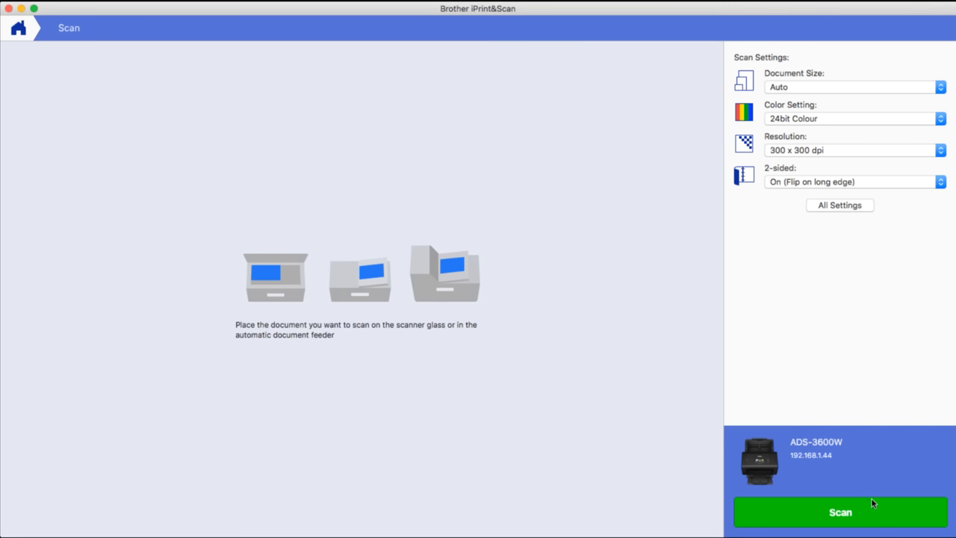
mouse_move(914, 469)
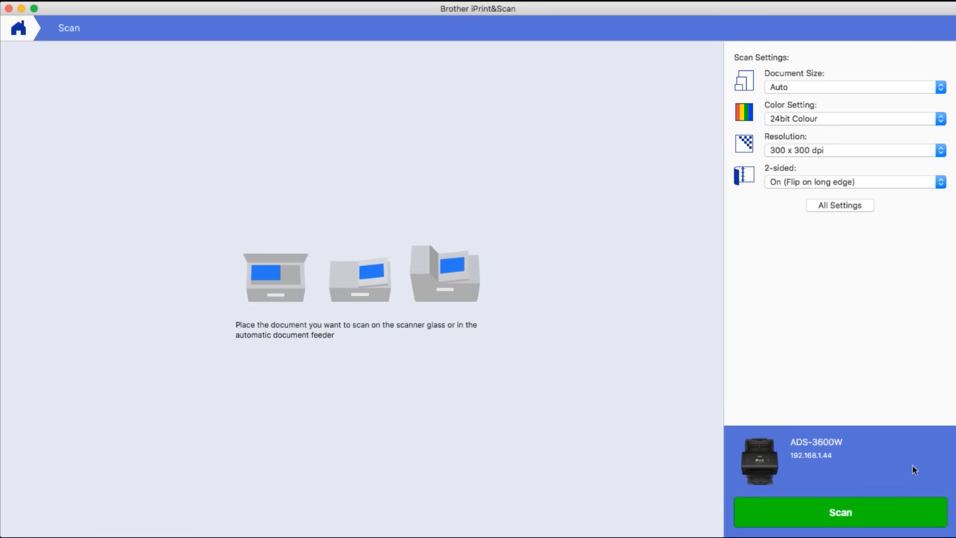
mouse_move(842, 508)
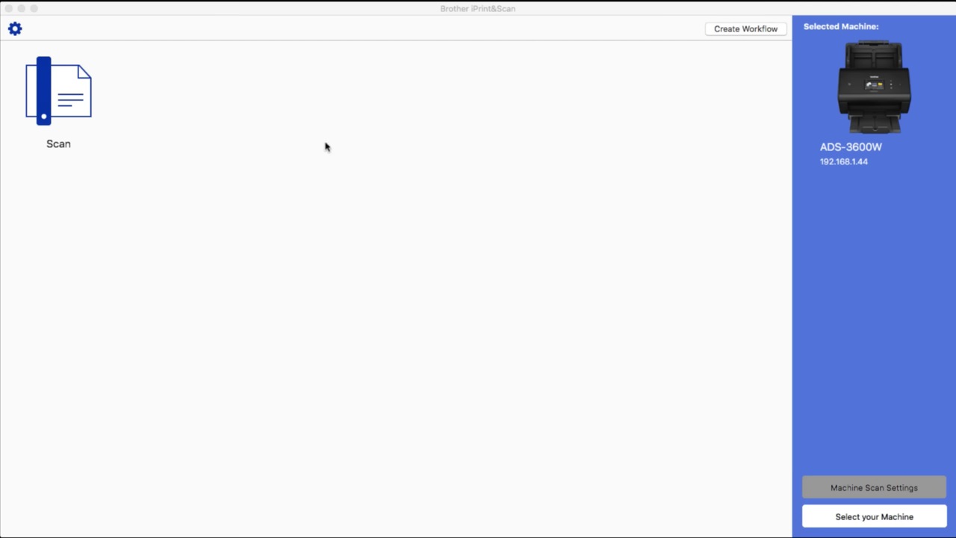
mouse_move(413, 69)
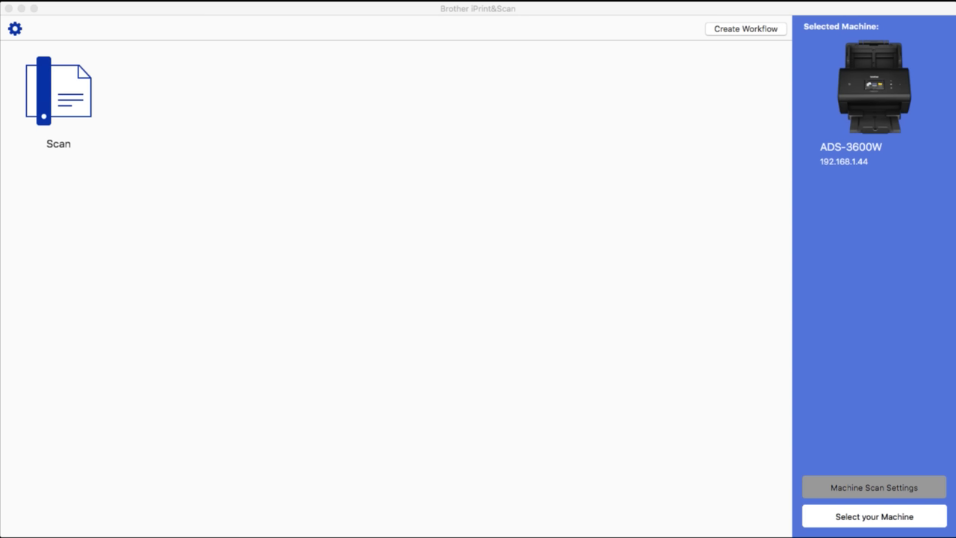
mouse_move(791, 244)
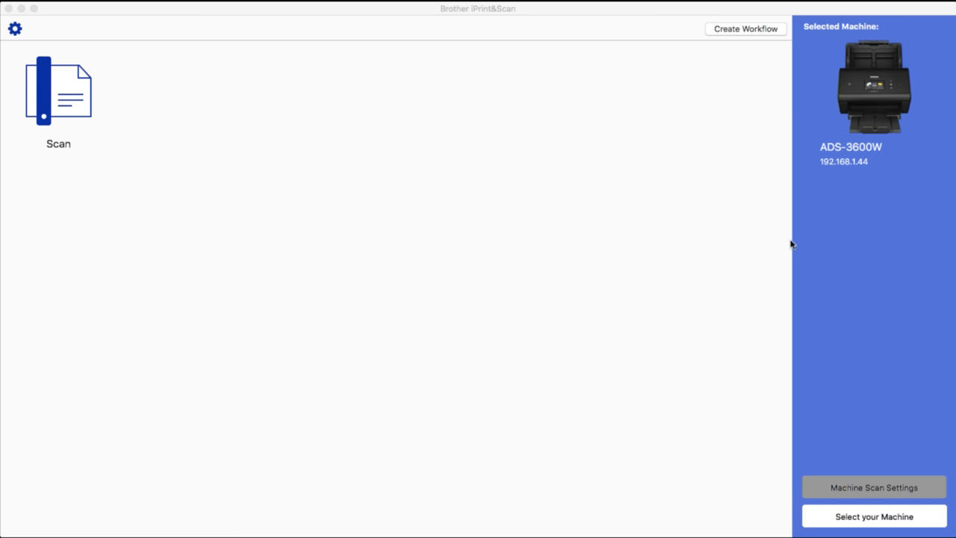
mouse_move(831, 333)
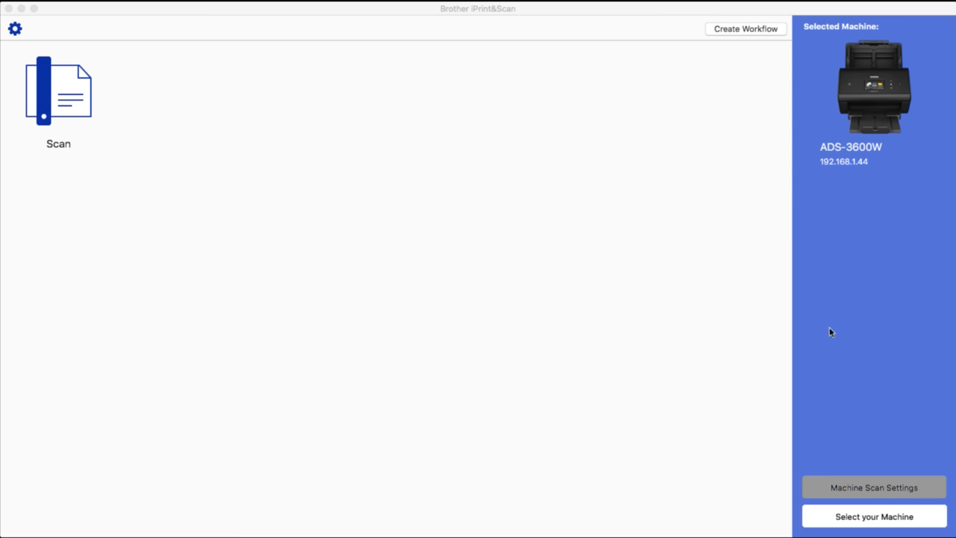
mouse_move(834, 358)
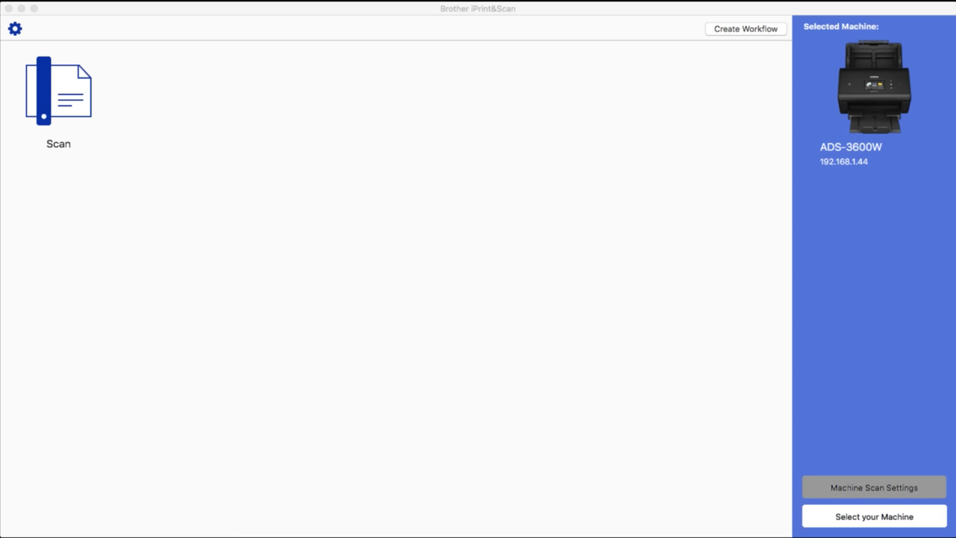
mouse_move(346, 16)
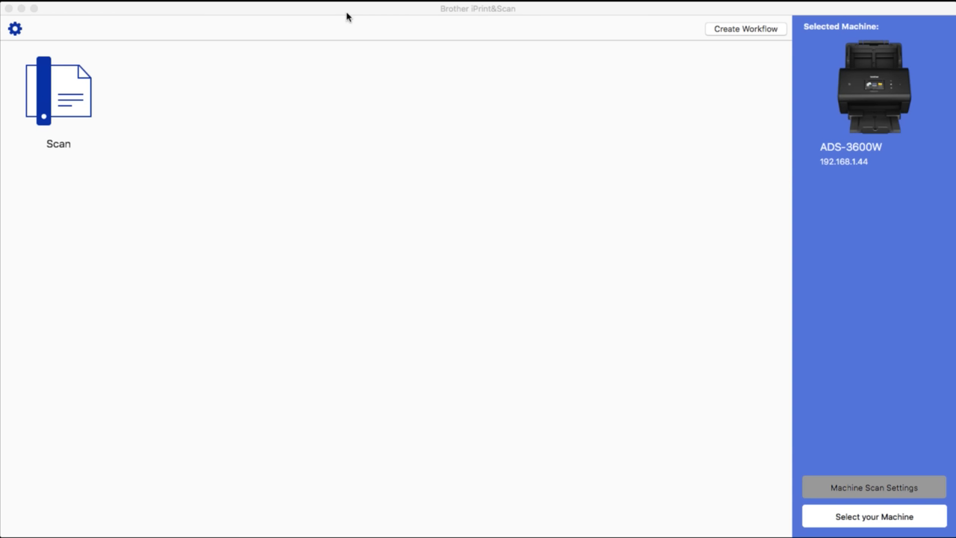
mouse_move(320, 109)
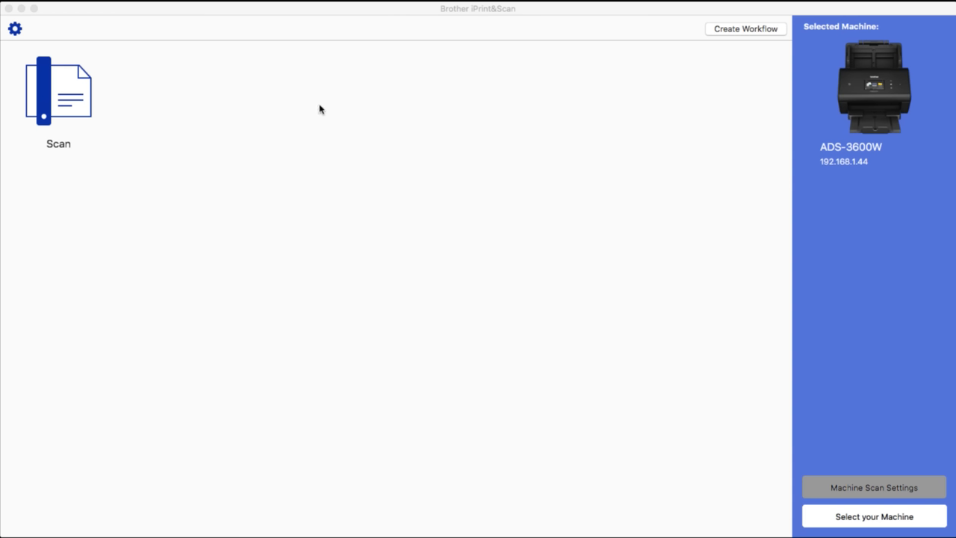
mouse_move(458, 60)
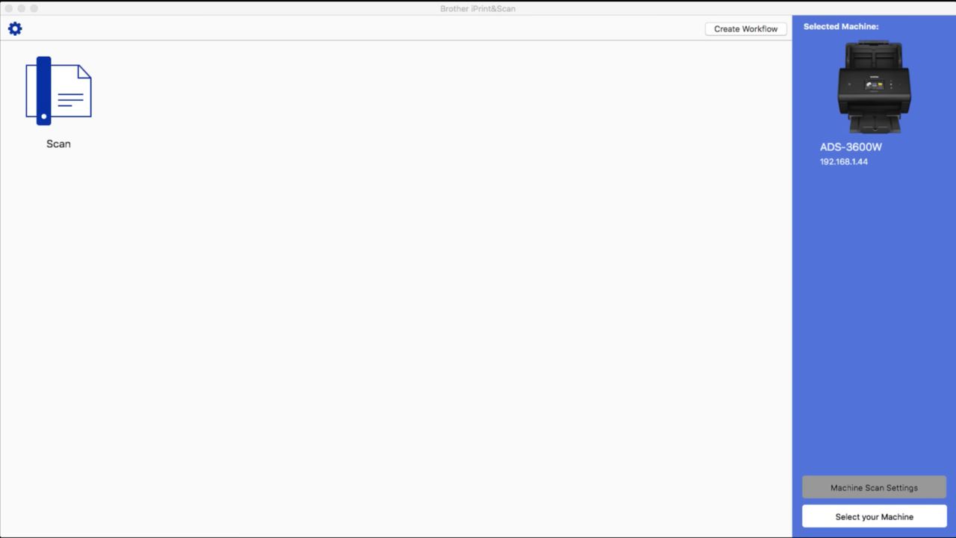
mouse_move(827, 261)
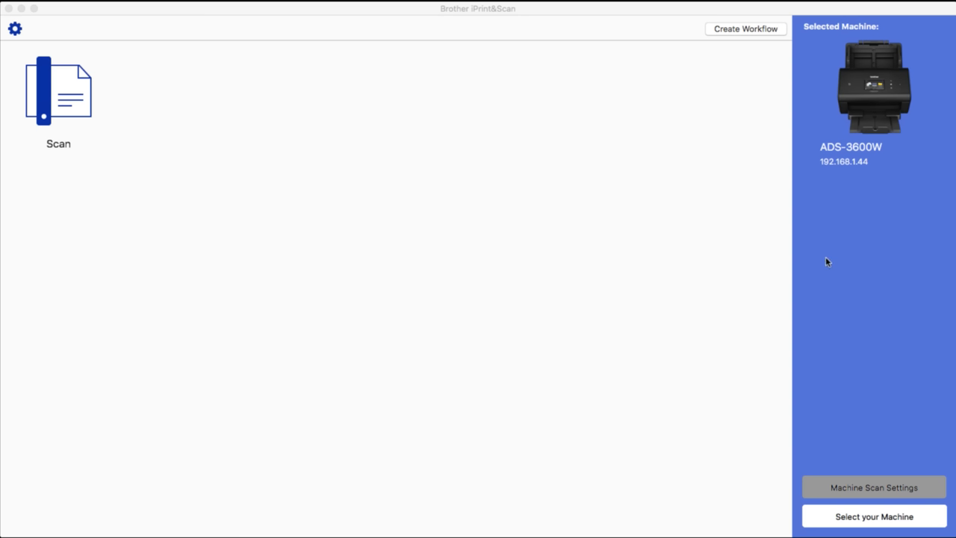
Step: Open the Machine Scan Settings dialog listing File, OCR, Image and E-mail options
left_click(873, 487)
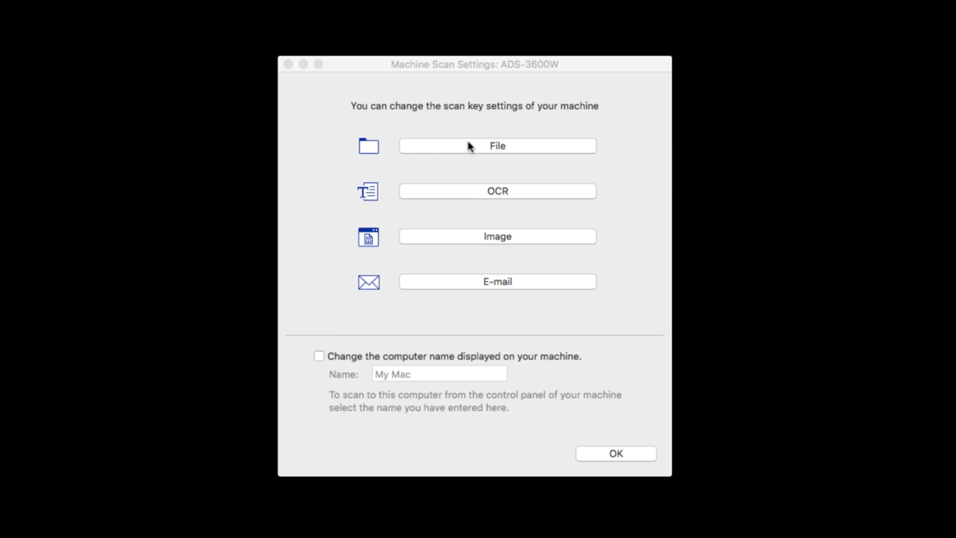
mouse_move(513, 402)
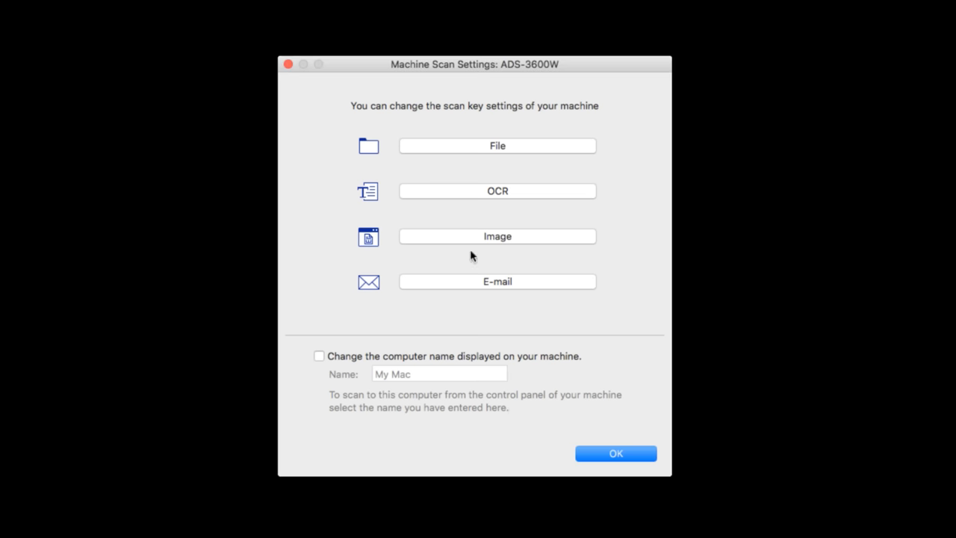
mouse_move(473, 247)
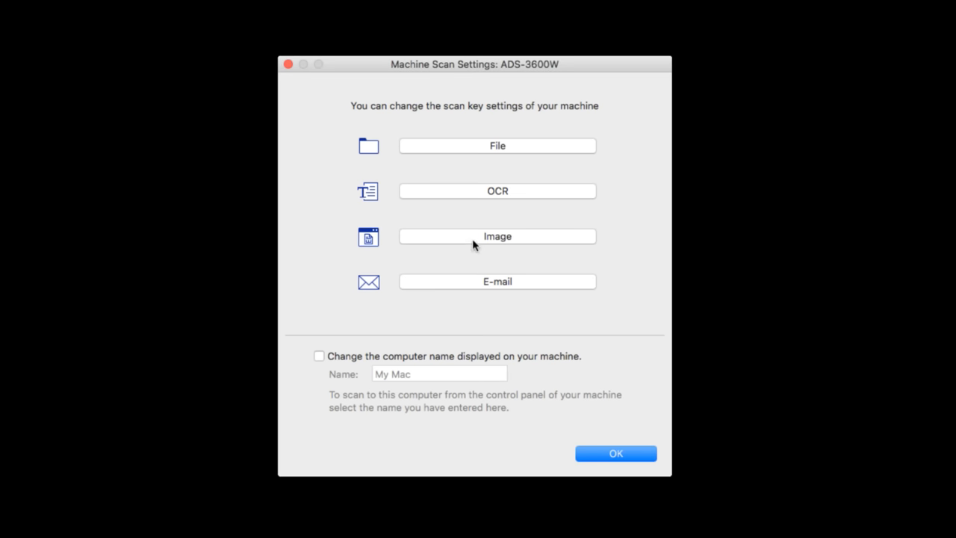
mouse_move(520, 327)
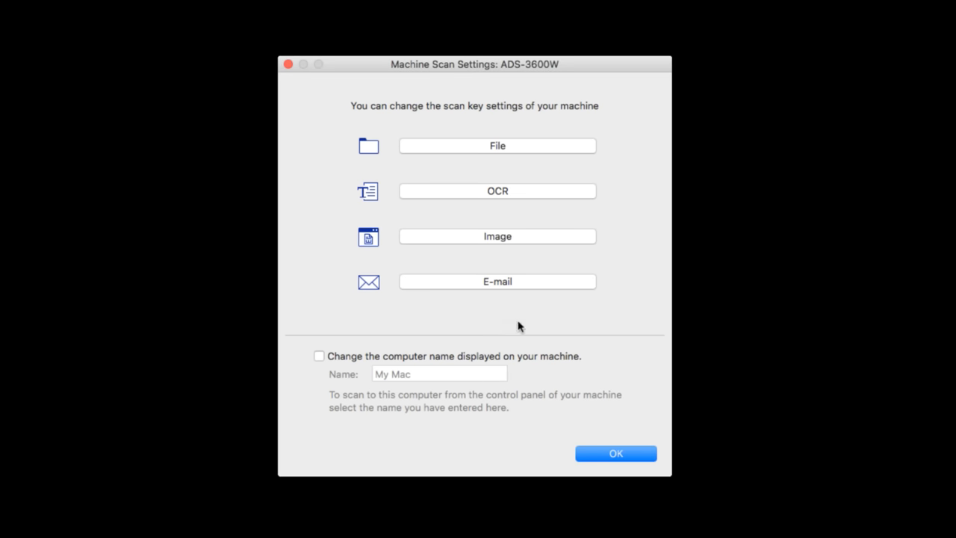
Step: Confirm the Machine Scan Settings dialog with OK to return home
left_click(615, 454)
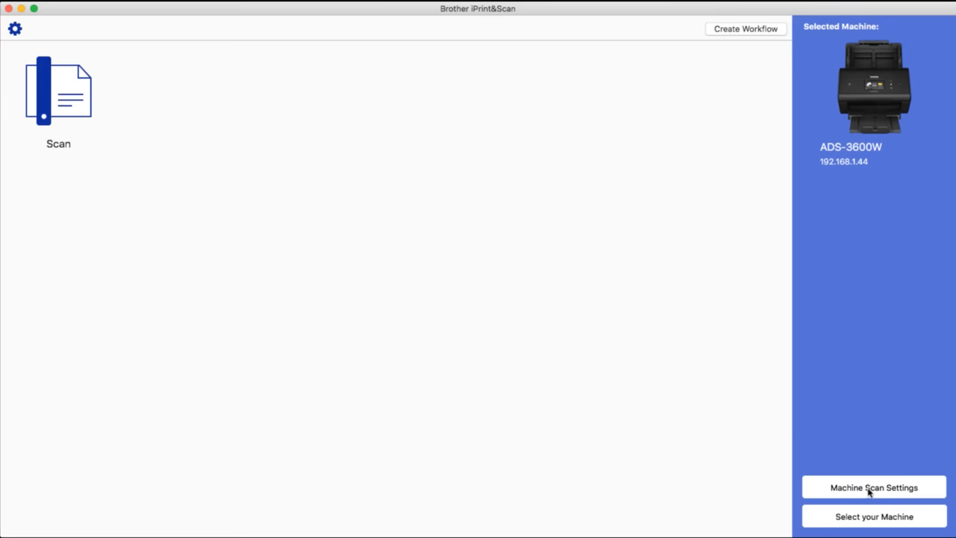
Step: Reopen the Scan page with auto size, 24-bit colour, 300 dpi and two-sided settings
left_click(58, 90)
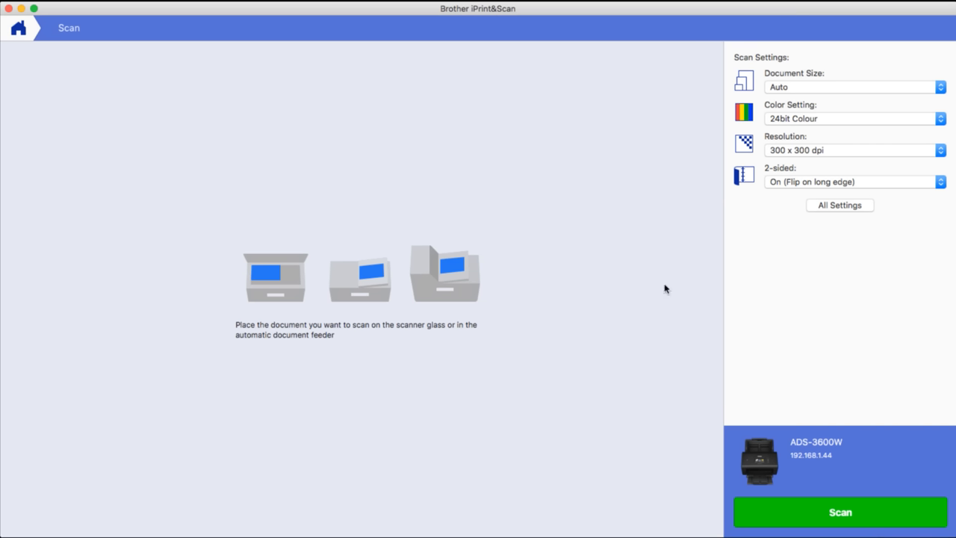
mouse_move(676, 283)
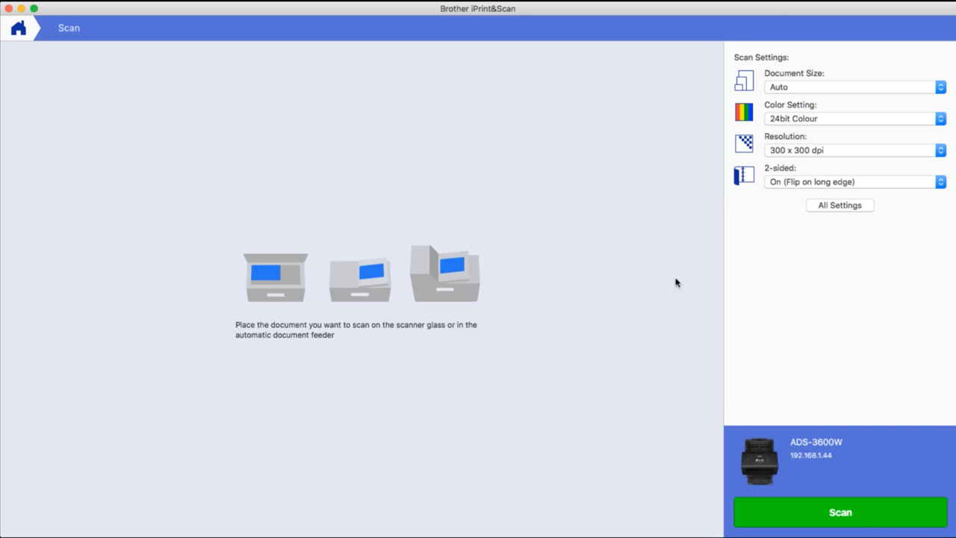
mouse_move(786, 87)
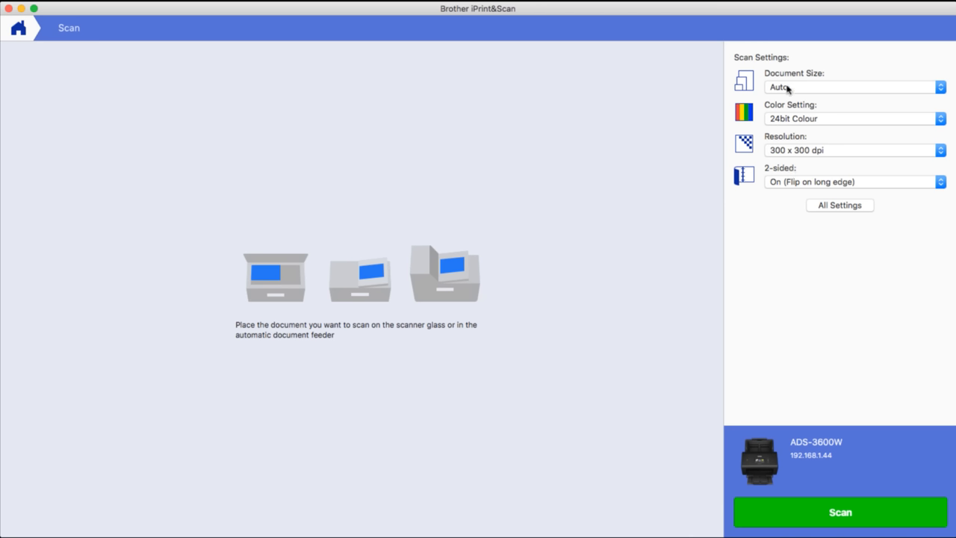
mouse_move(805, 123)
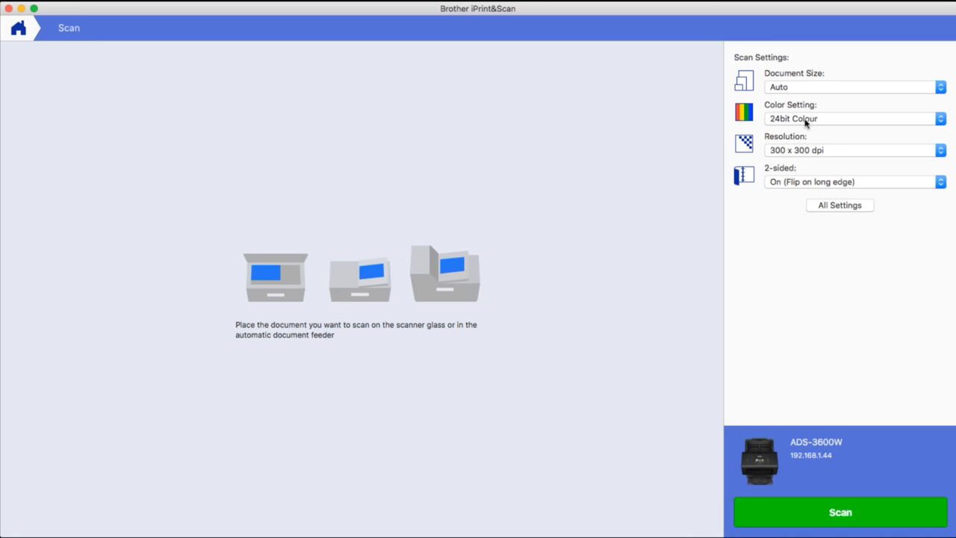
mouse_move(807, 153)
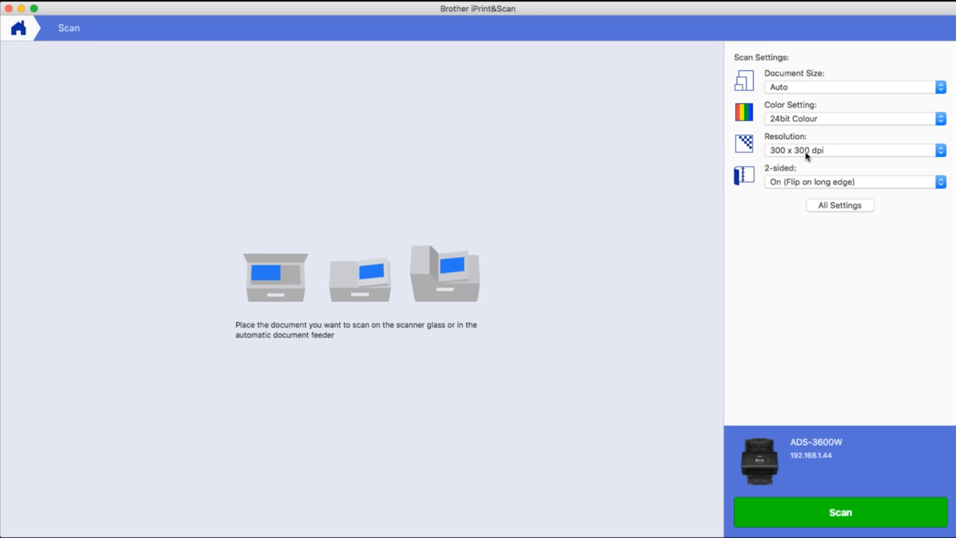
mouse_move(846, 184)
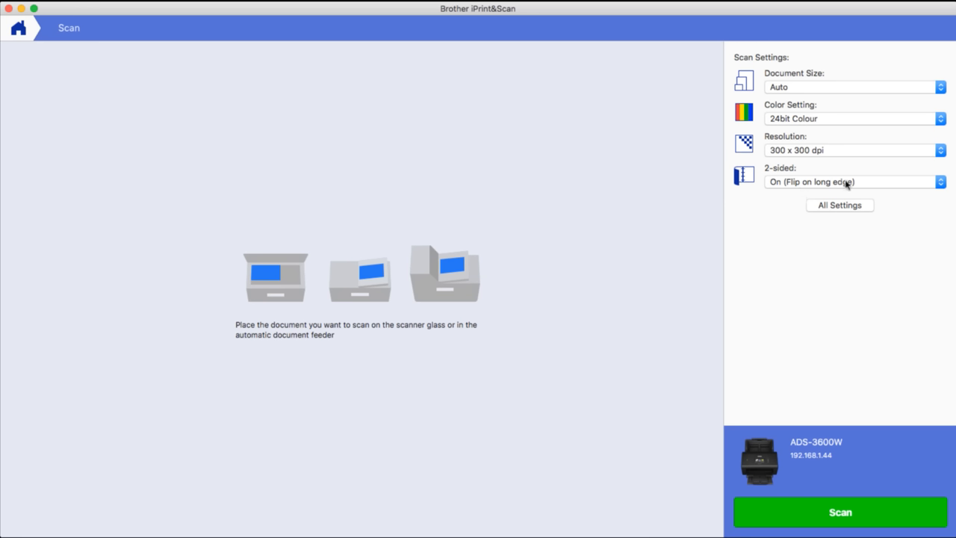
mouse_move(873, 182)
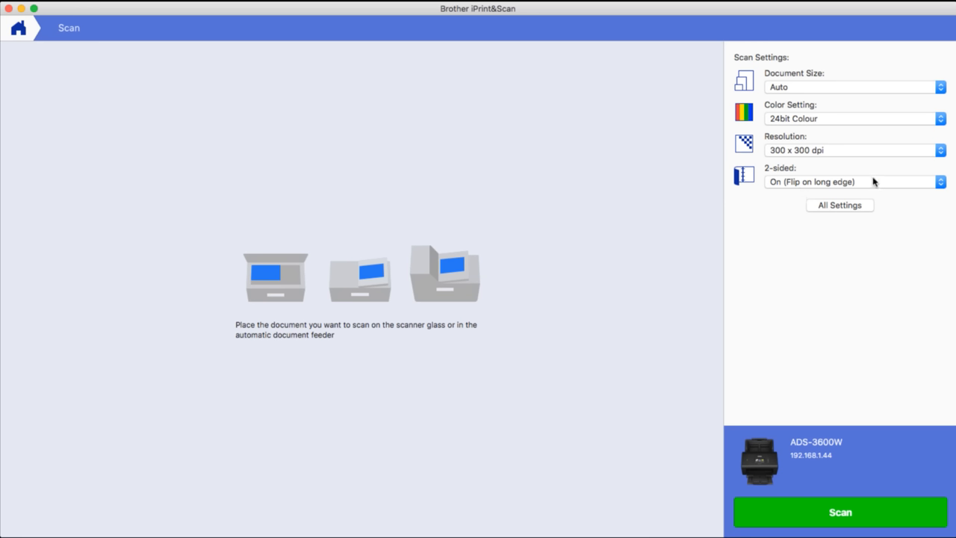
mouse_move(862, 183)
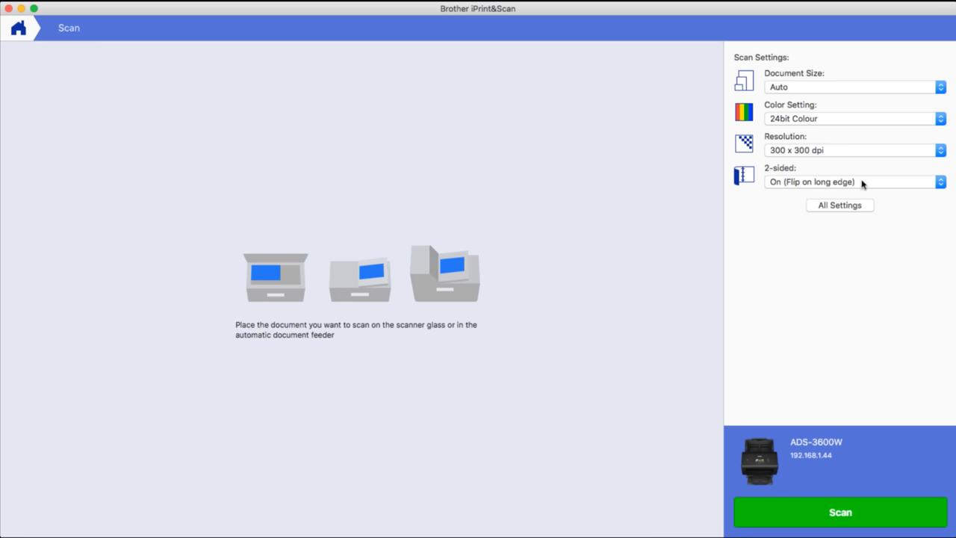
mouse_move(271, 242)
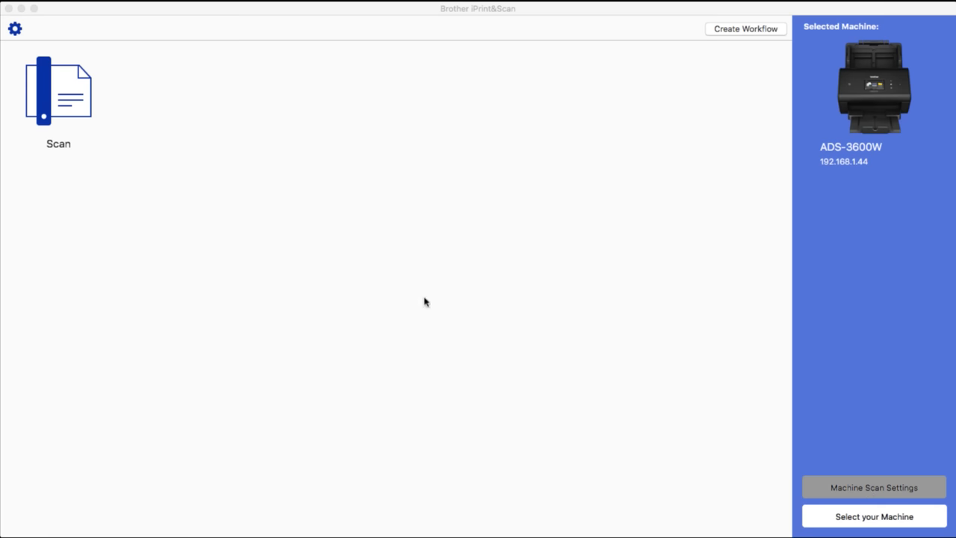
mouse_move(334, 175)
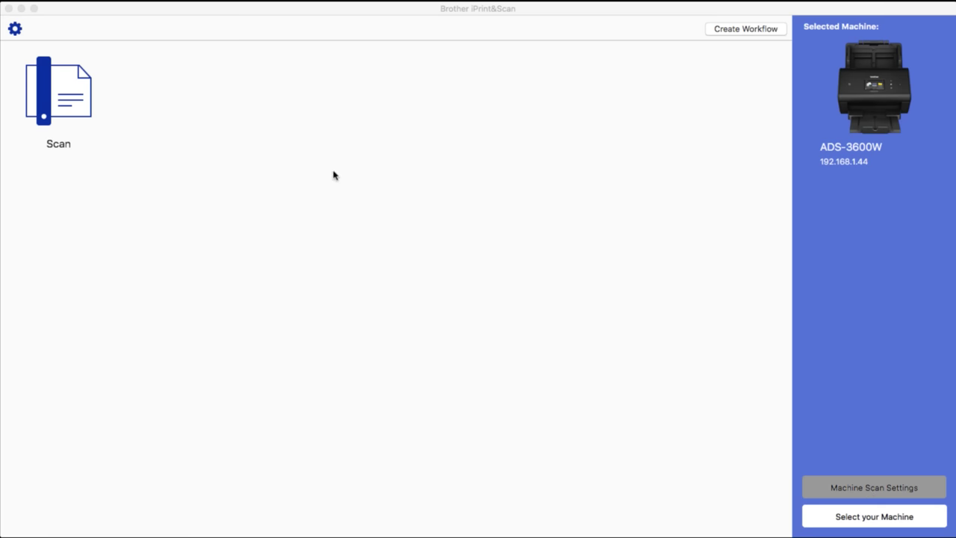
mouse_move(632, 171)
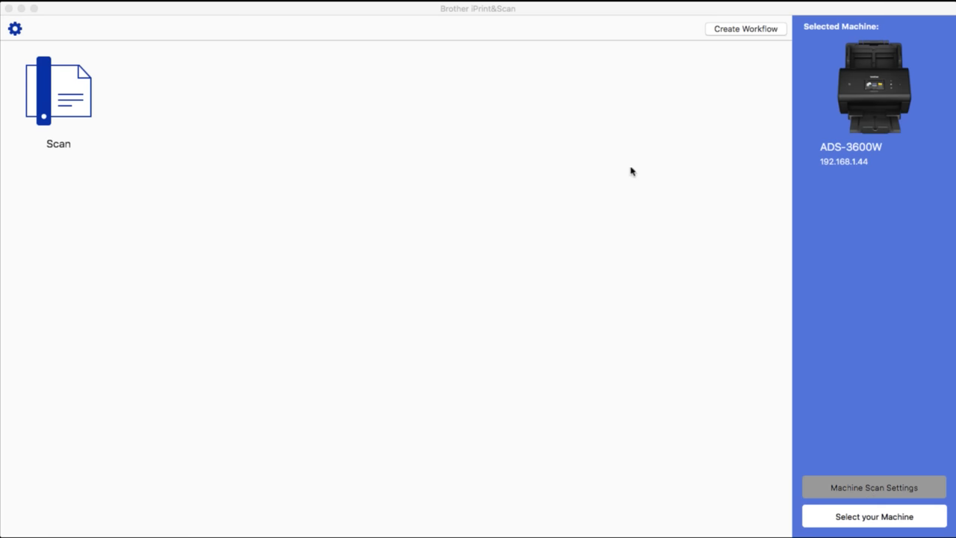